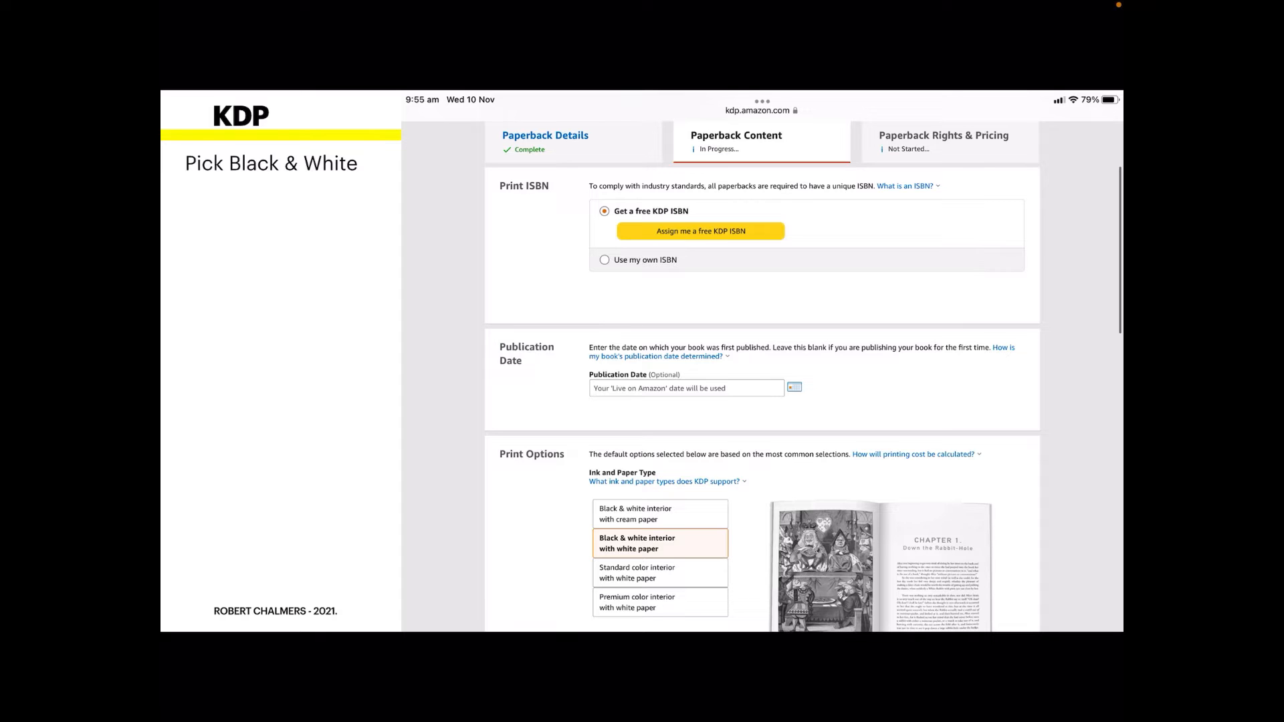
Scroll down the Paperback Content page toward the bleed, cover finish and manuscript upload options.
scroll(down, 3)
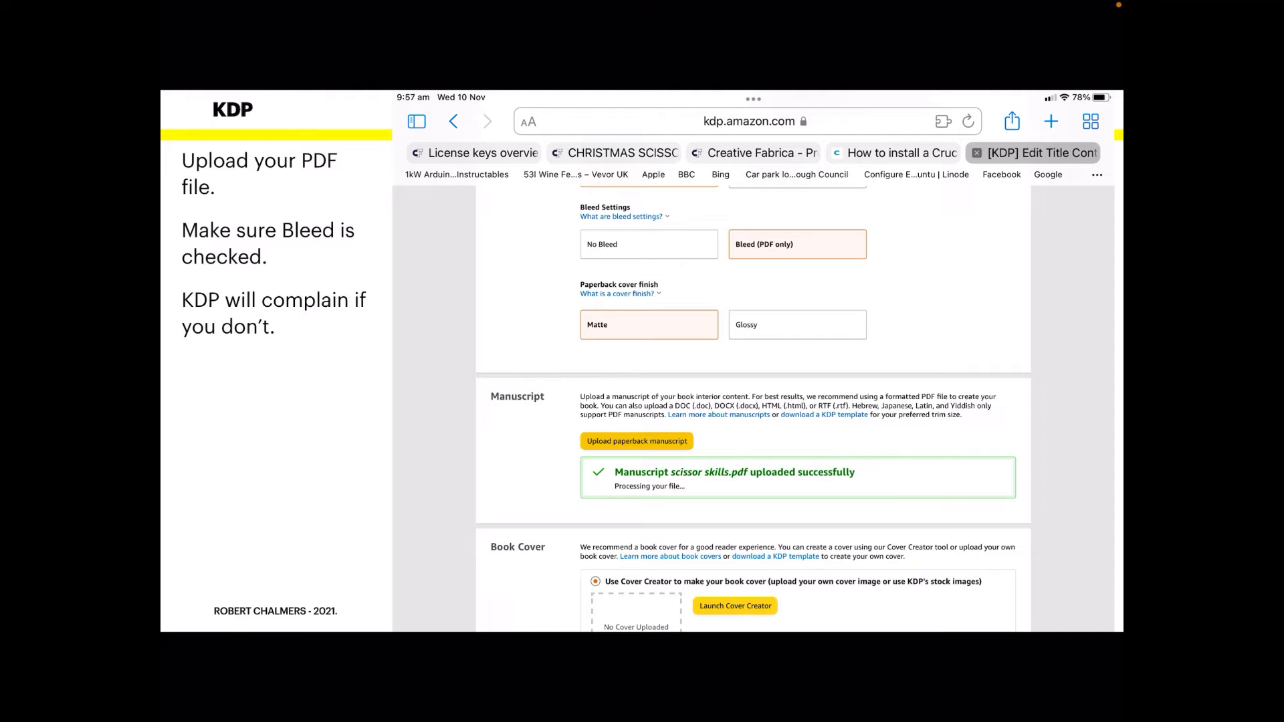
scroll(down, 3)
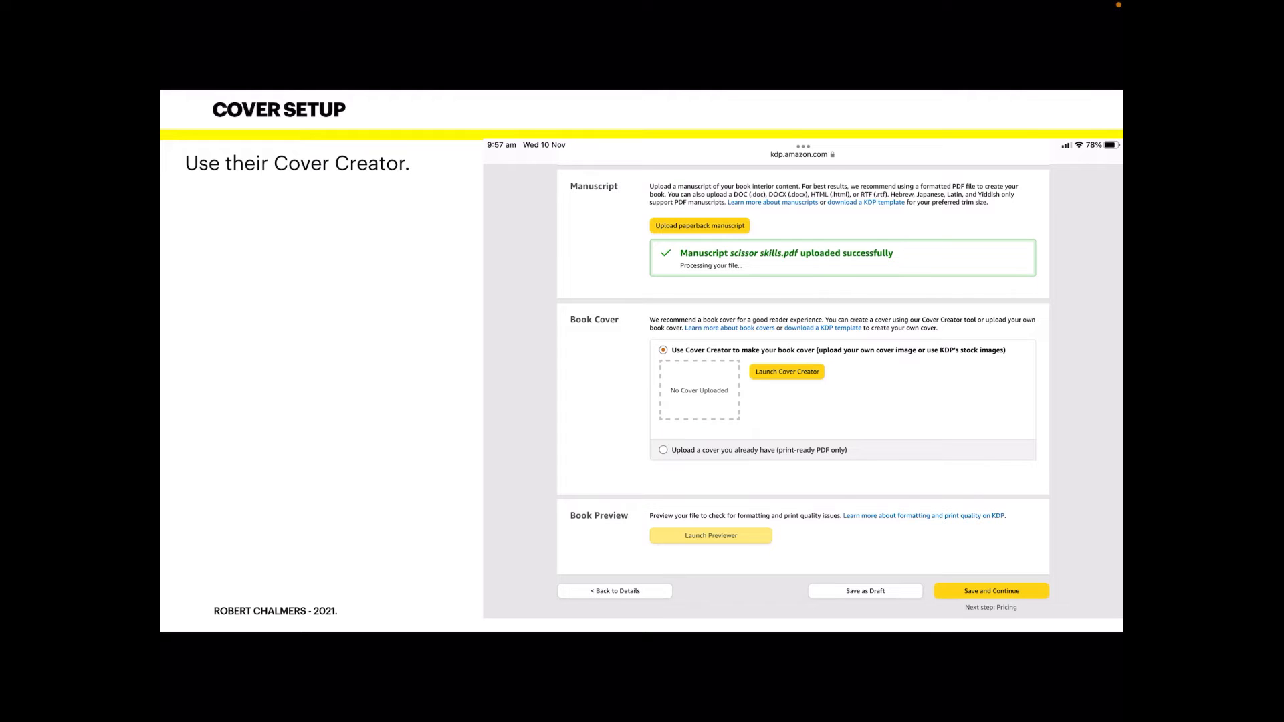
click(785, 372)
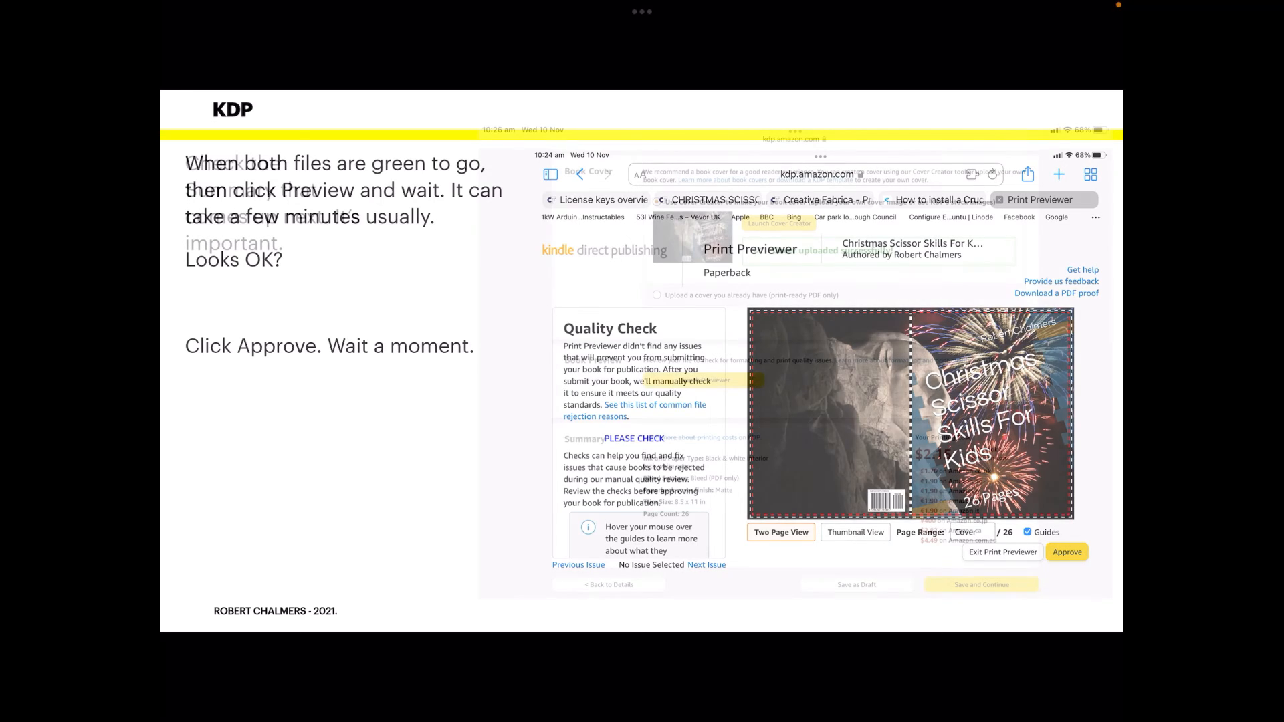
Confirm the cover upload and $2.15 printing cost, then save the content and continue to pricing.
click(1066, 552)
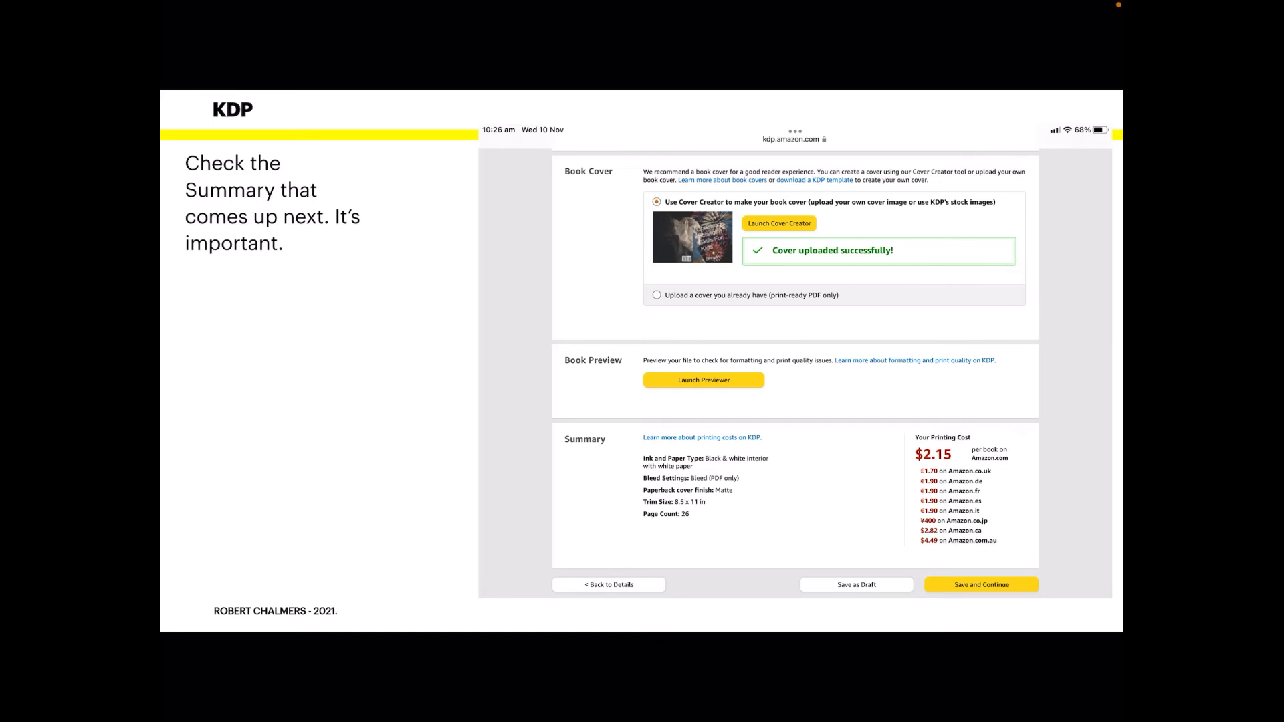
click(980, 583)
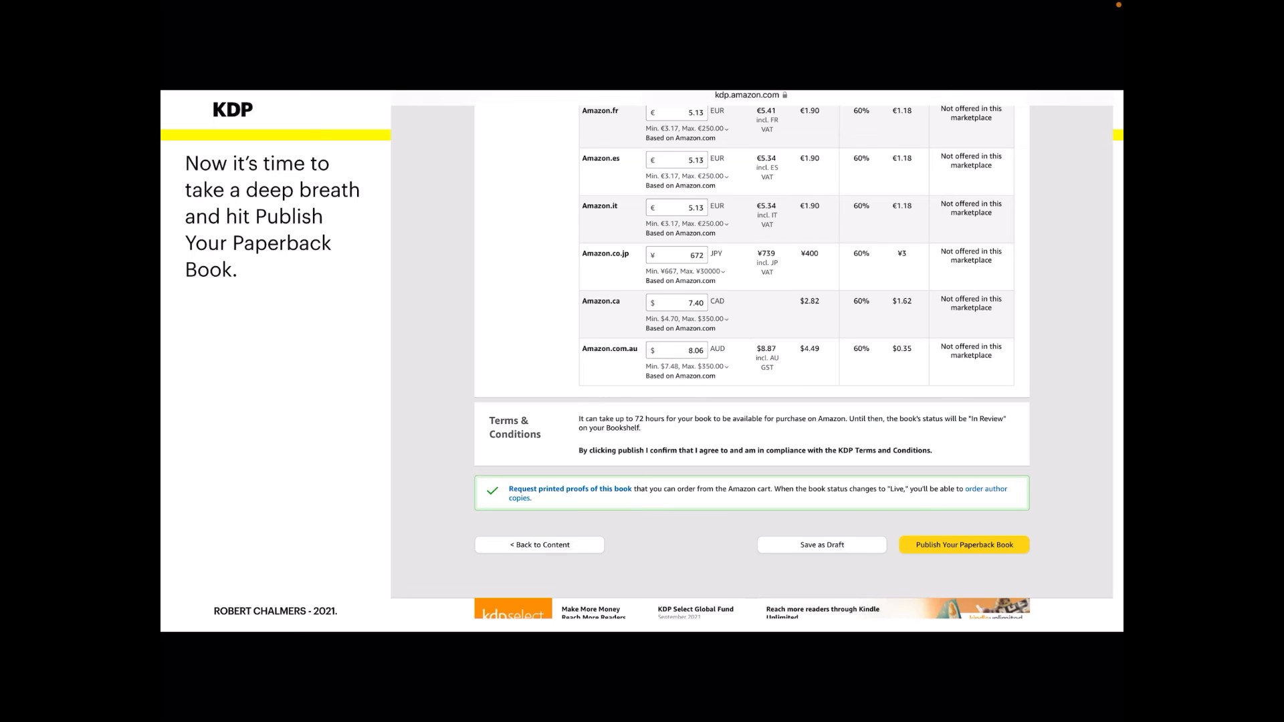
Publish the Christmas Scissor Skills For Kids paperback and close the submission confirmation.
click(962, 544)
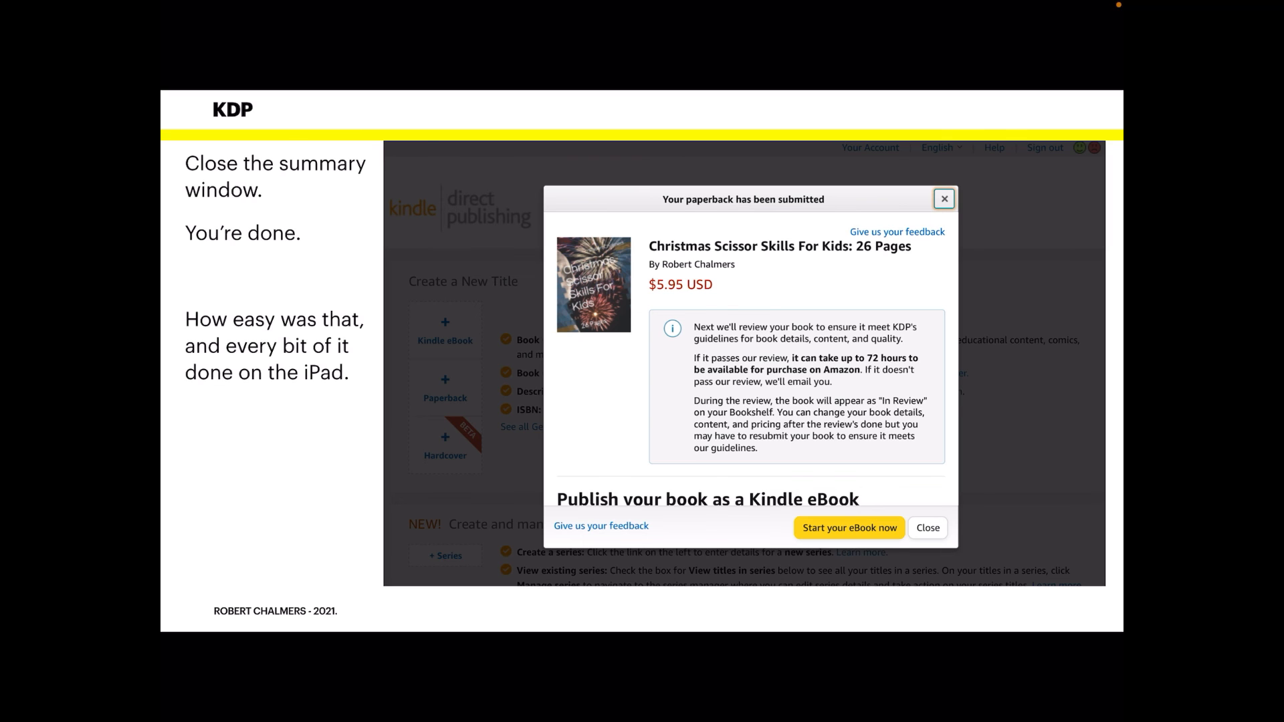
click(943, 198)
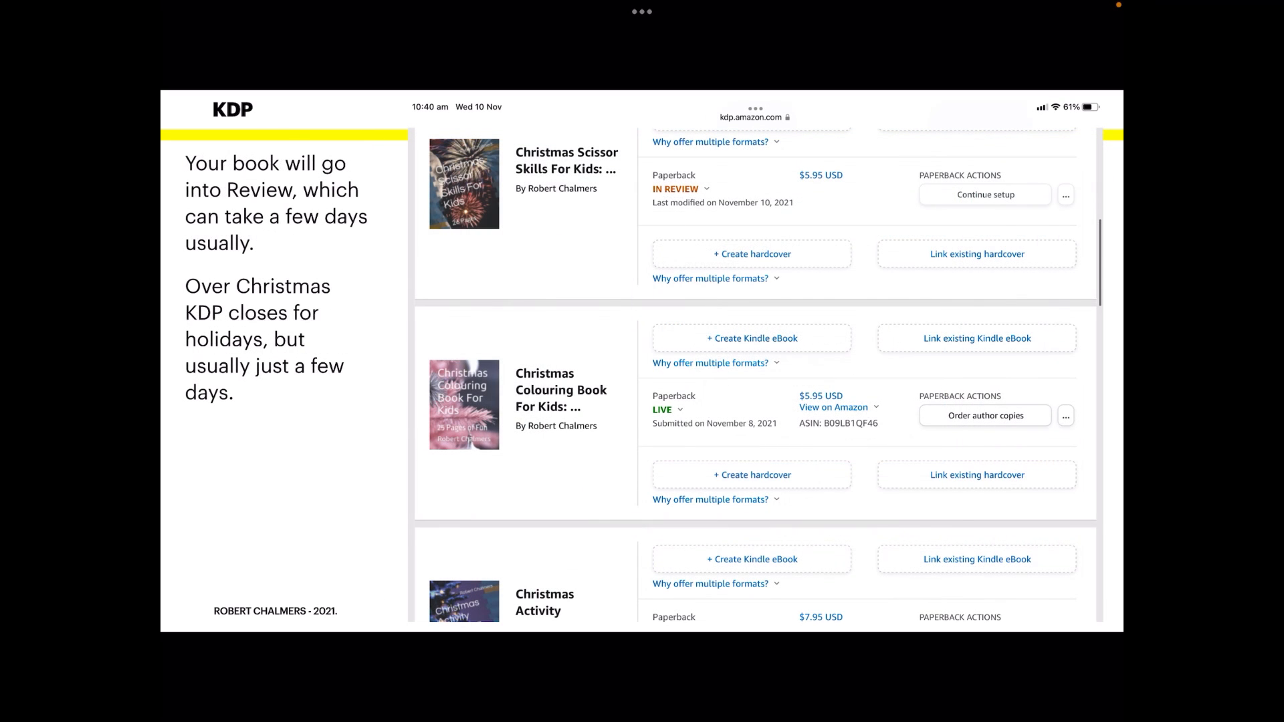